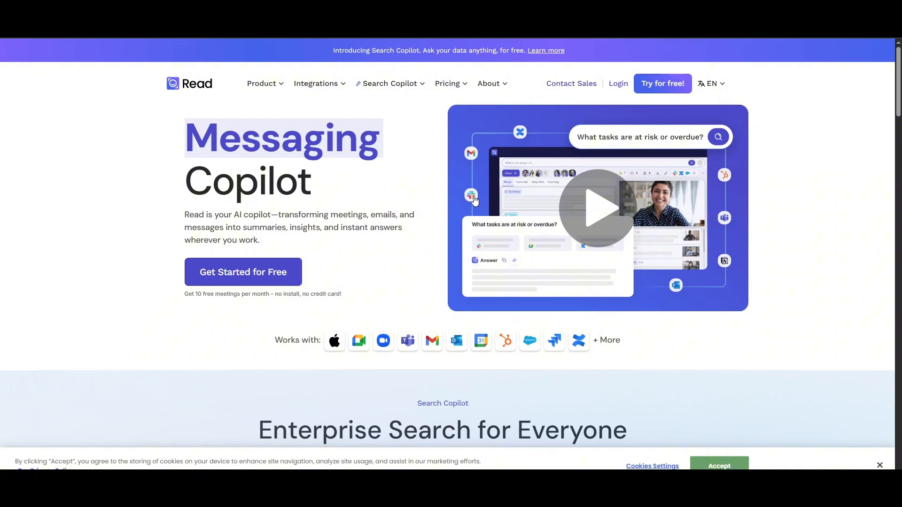
# Scroll the Read AI homepage, then bring Microsoft Teams forward and show its account menu.
pyautogui.scroll(-3)
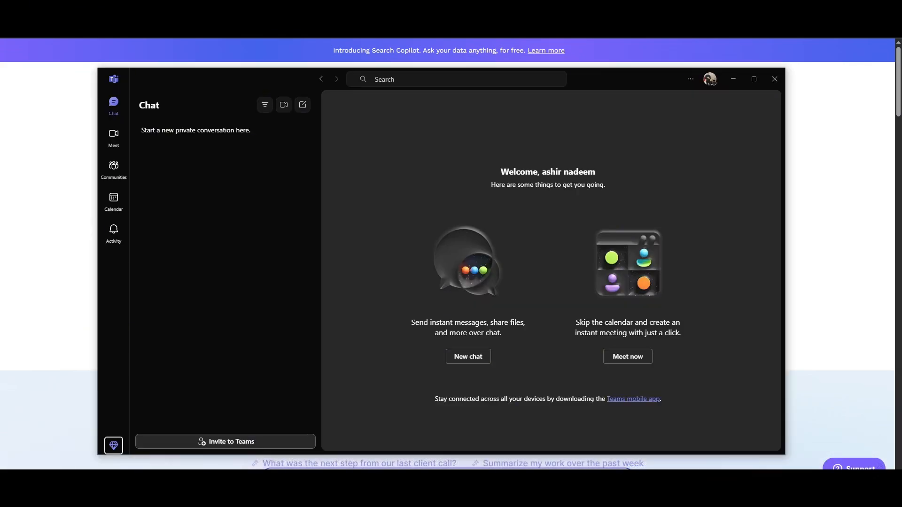
pyautogui.moveTo(710, 79)
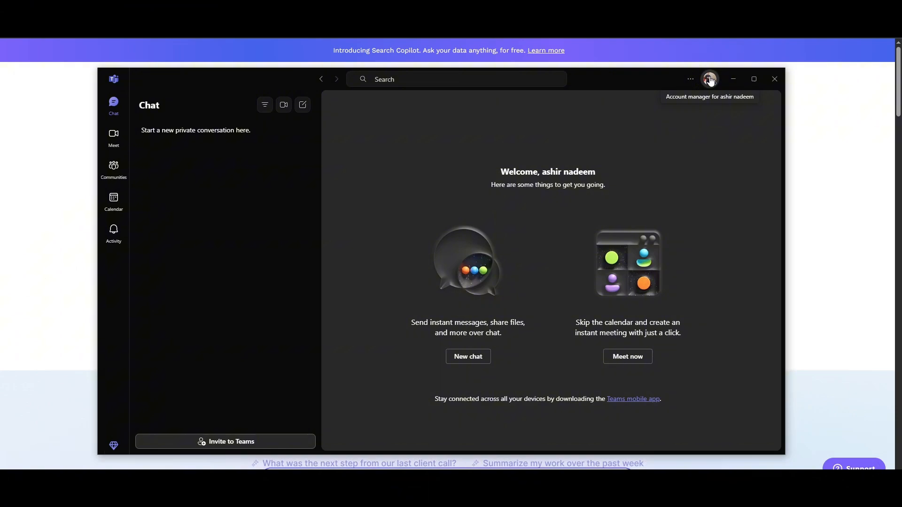
pyautogui.click(710, 79)
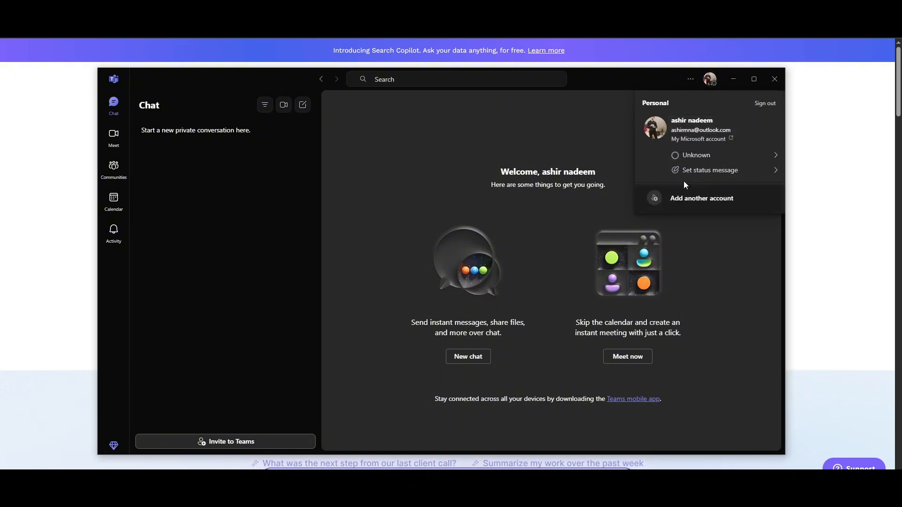
pyautogui.moveTo(695, 155)
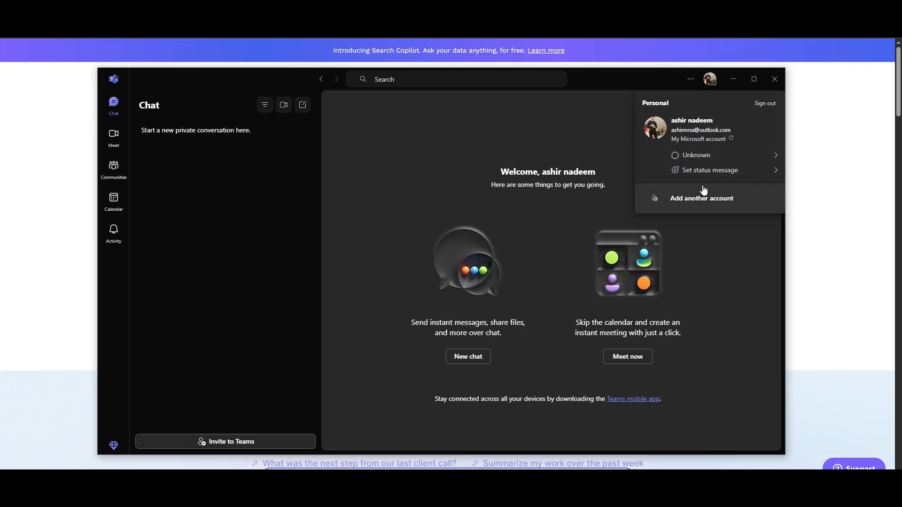
pyautogui.moveTo(690, 190)
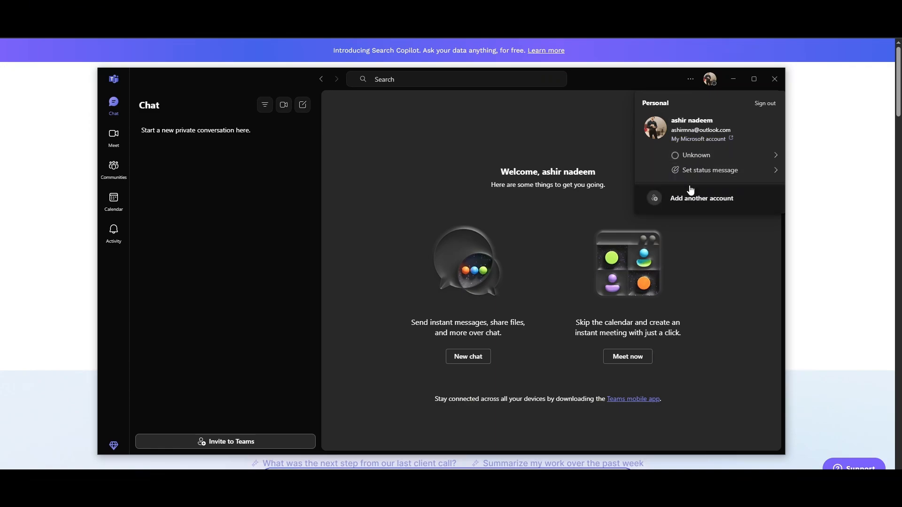
pyautogui.moveTo(693, 184)
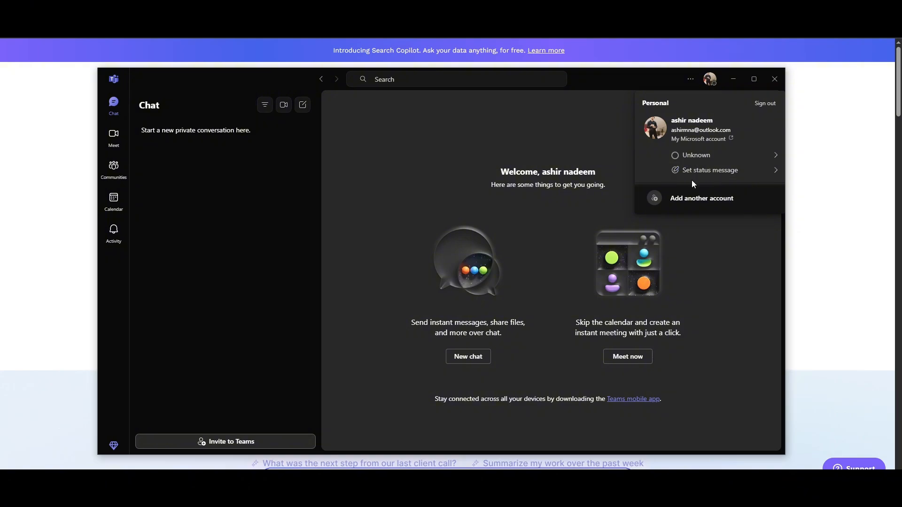
pyautogui.moveTo(733, 79)
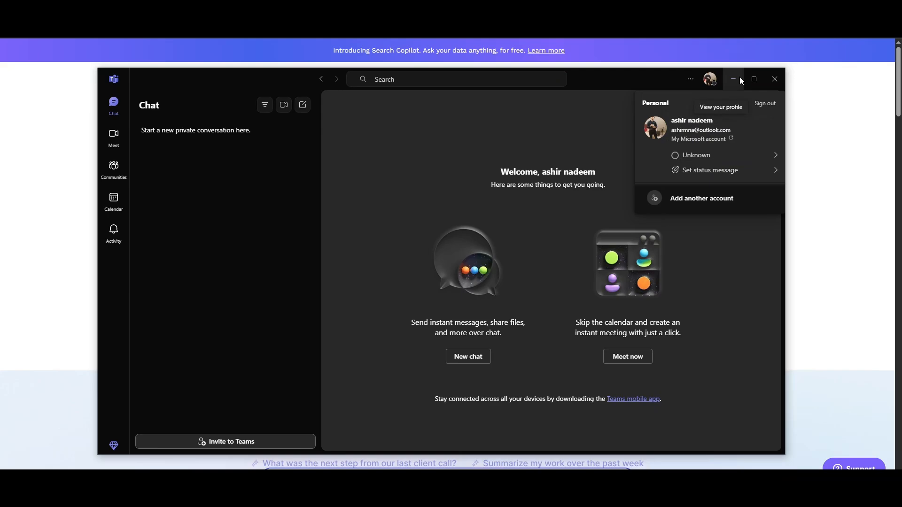